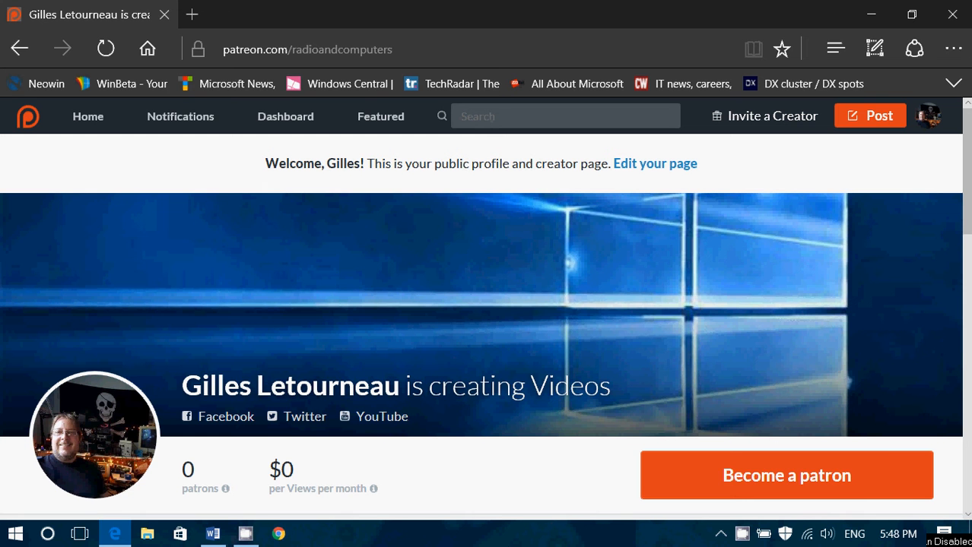
Show the Word document headed PAYPAL DONATIONS with the donation email, then return to the Patreon creator page
{"action": "scroll", "scroll_direction": "down", "scroll_amount": 3}
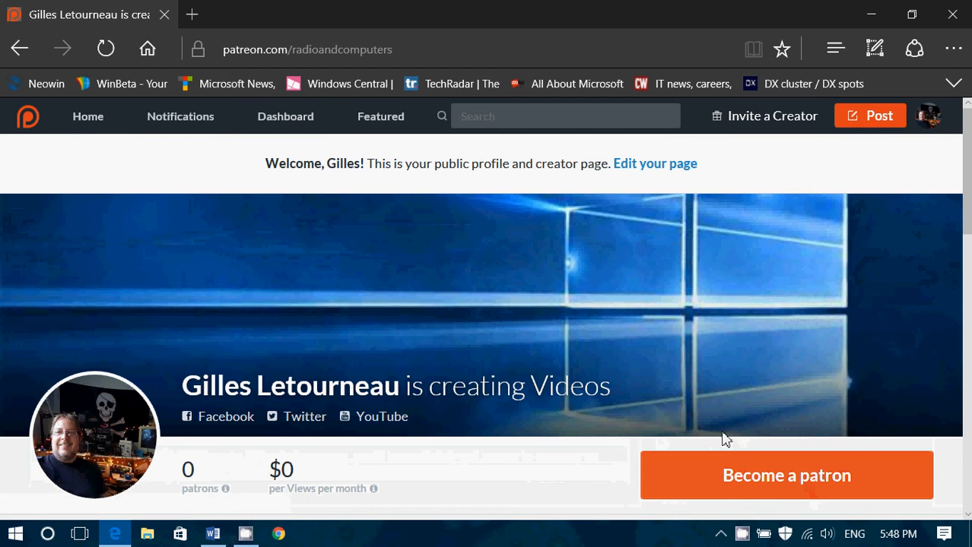
{"action": "mouse_move", "coordinate": [405, 475]}
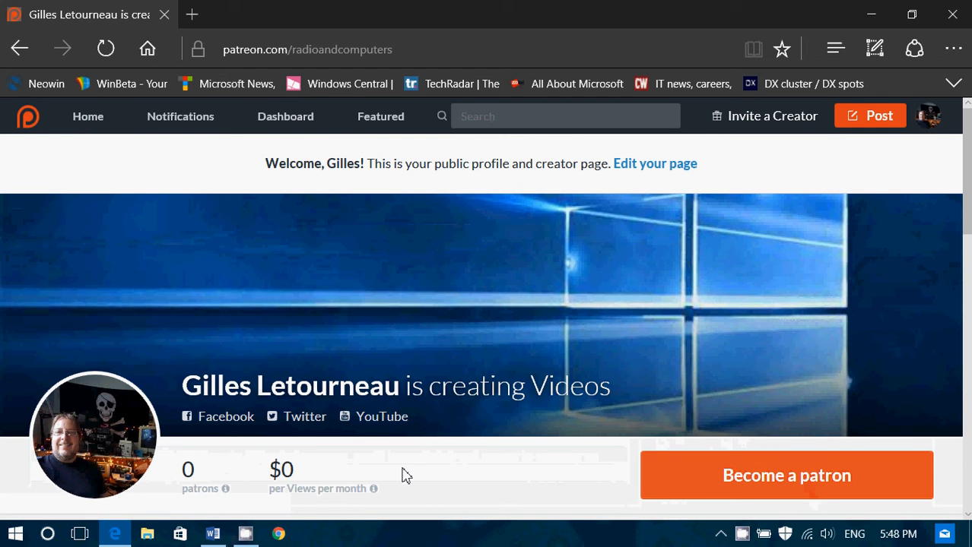
{"action": "mouse_move", "coordinate": [444, 462]}
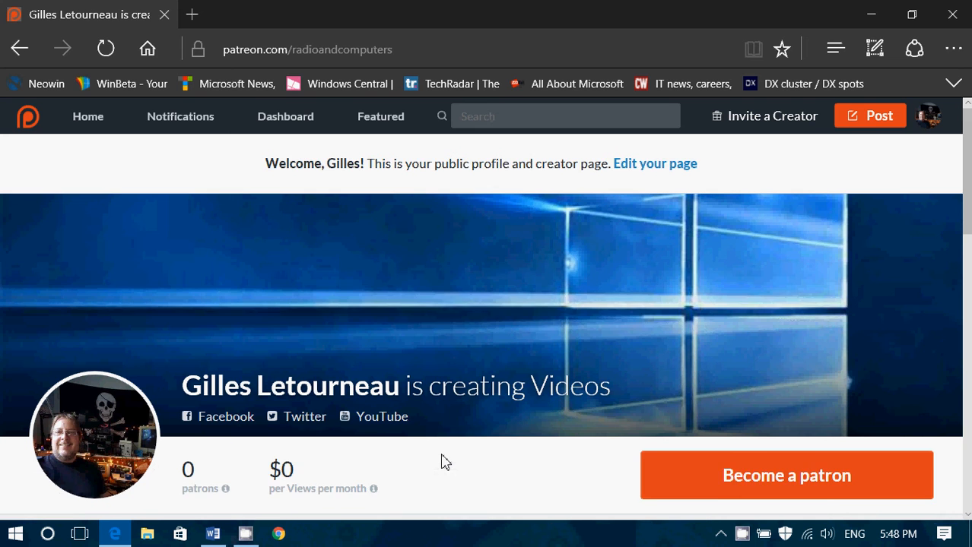
{"action": "scroll", "scroll_direction": "down", "scroll_amount": 3}
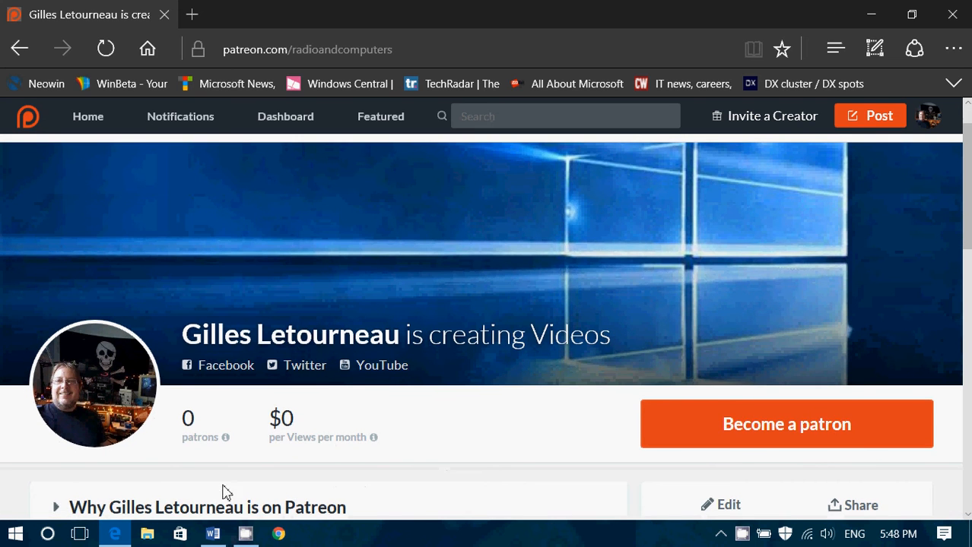
{"action": "left_click", "coordinate": [213, 532]}
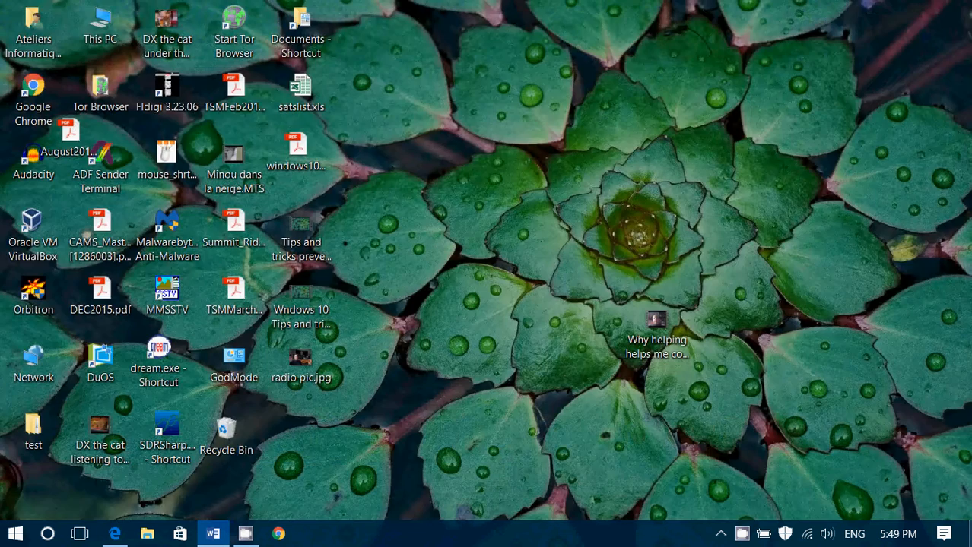
{"action": "left_click", "coordinate": [213, 532]}
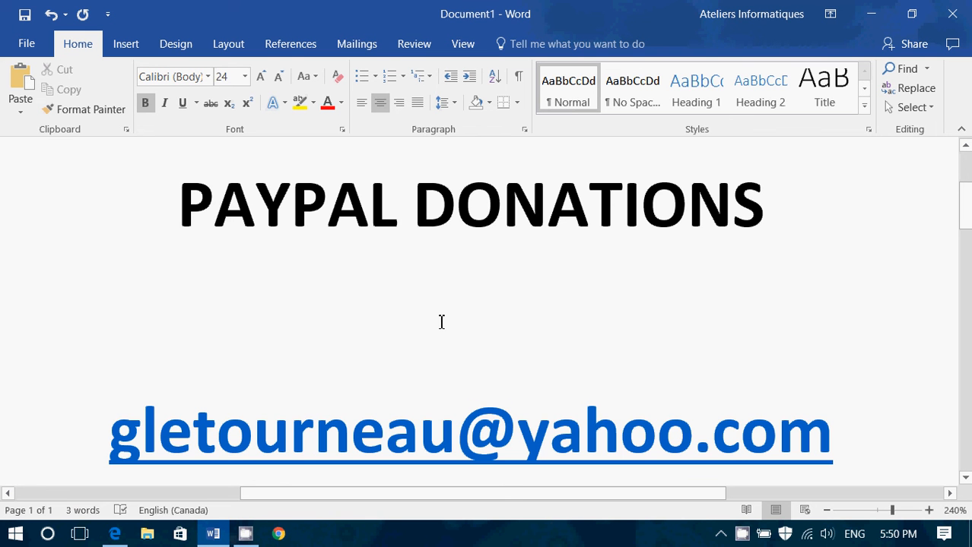
{"action": "left_click", "coordinate": [116, 532]}
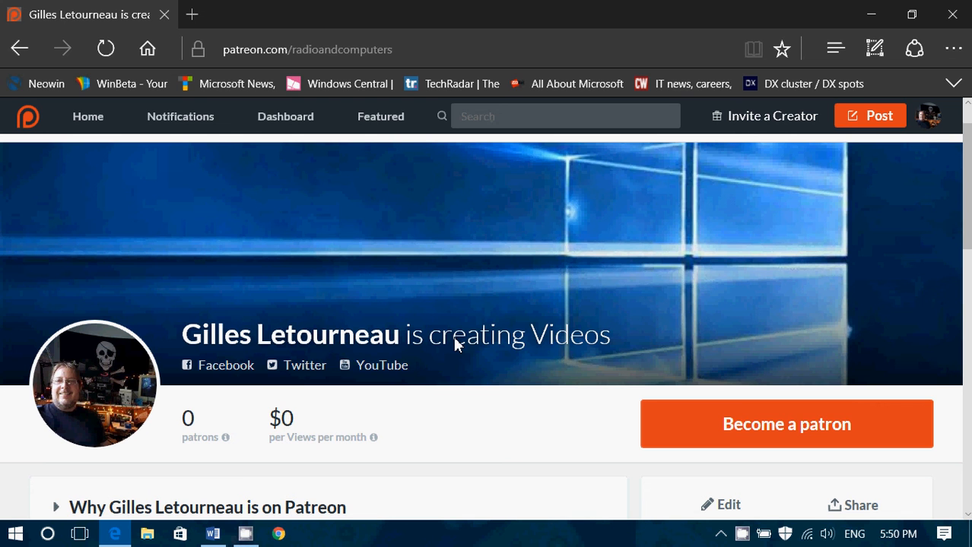
{"action": "mouse_move", "coordinate": [384, 359]}
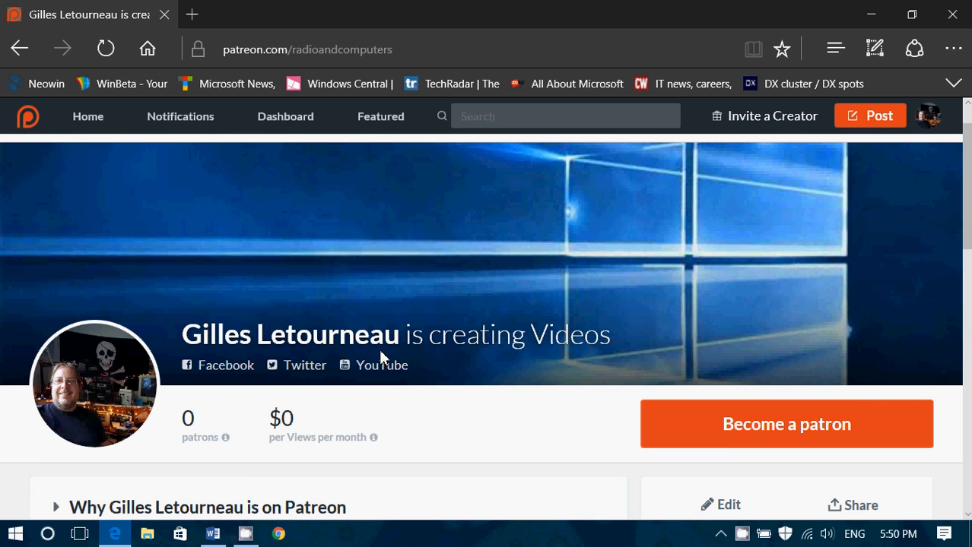
{"action": "mouse_move", "coordinate": [743, 534]}
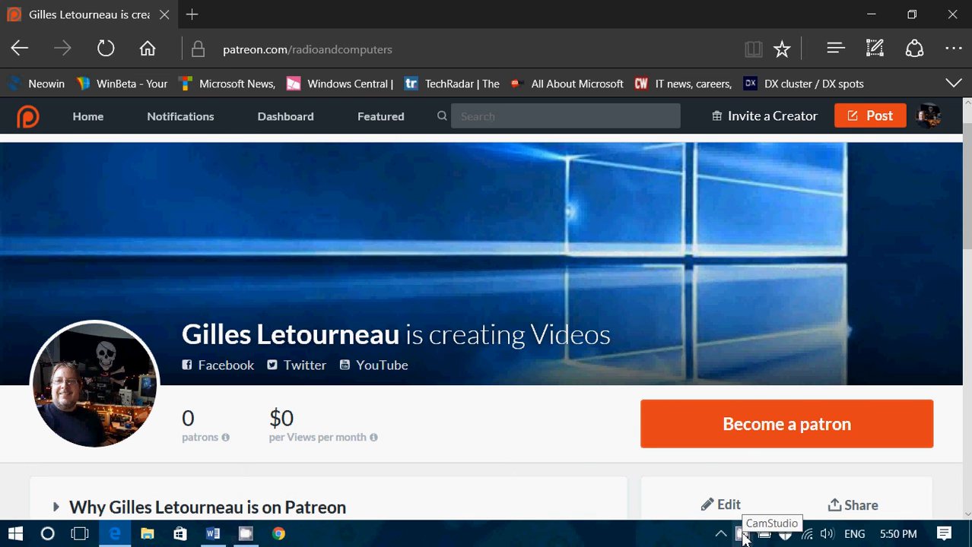